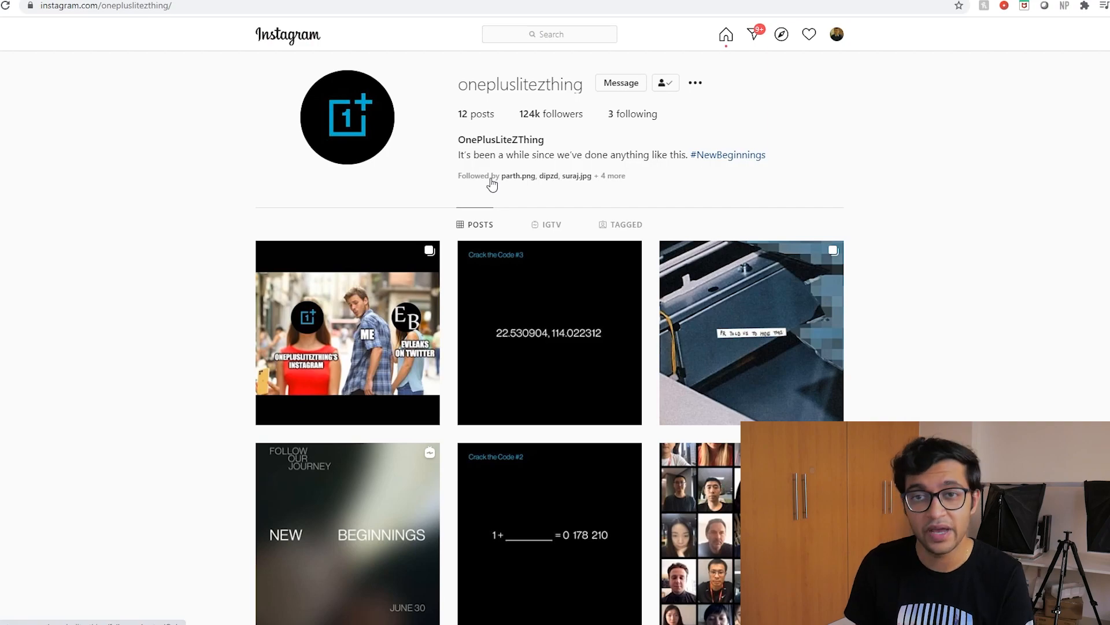
Step: Browse the OnePlus profile and view the Crack the Code #1 teaser post
scroll("down", 3)
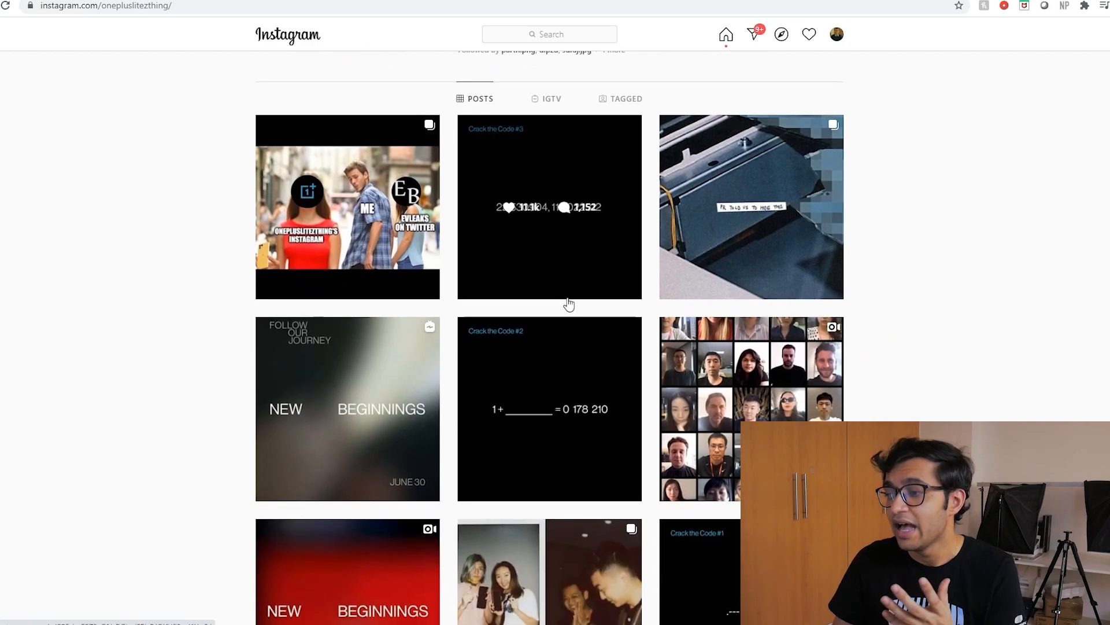
scroll("down", 3)
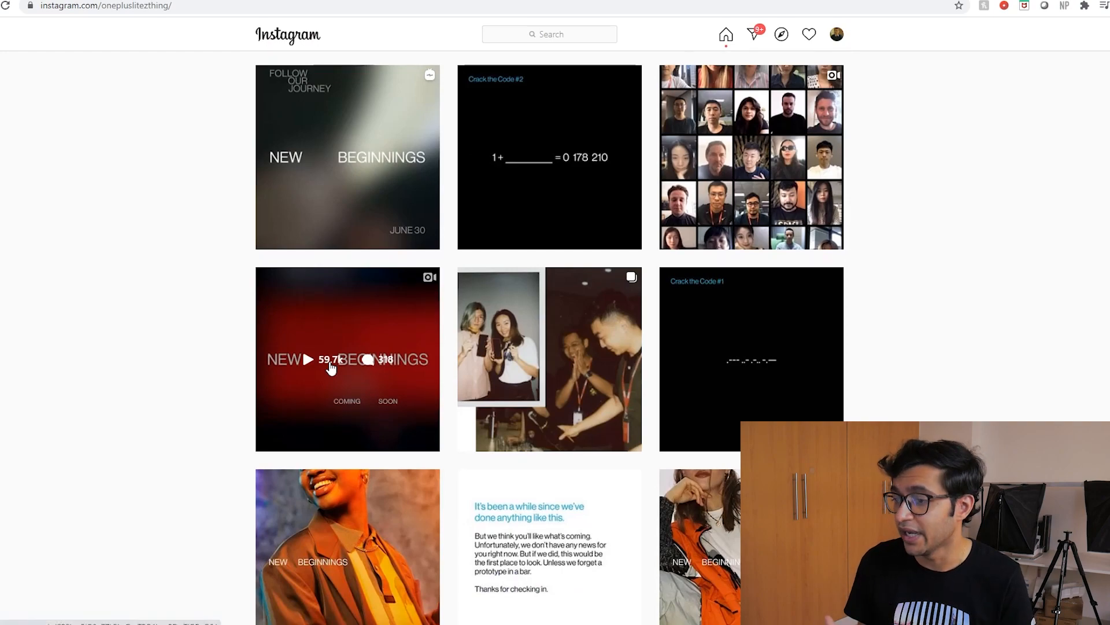
mouse_move(494, 353)
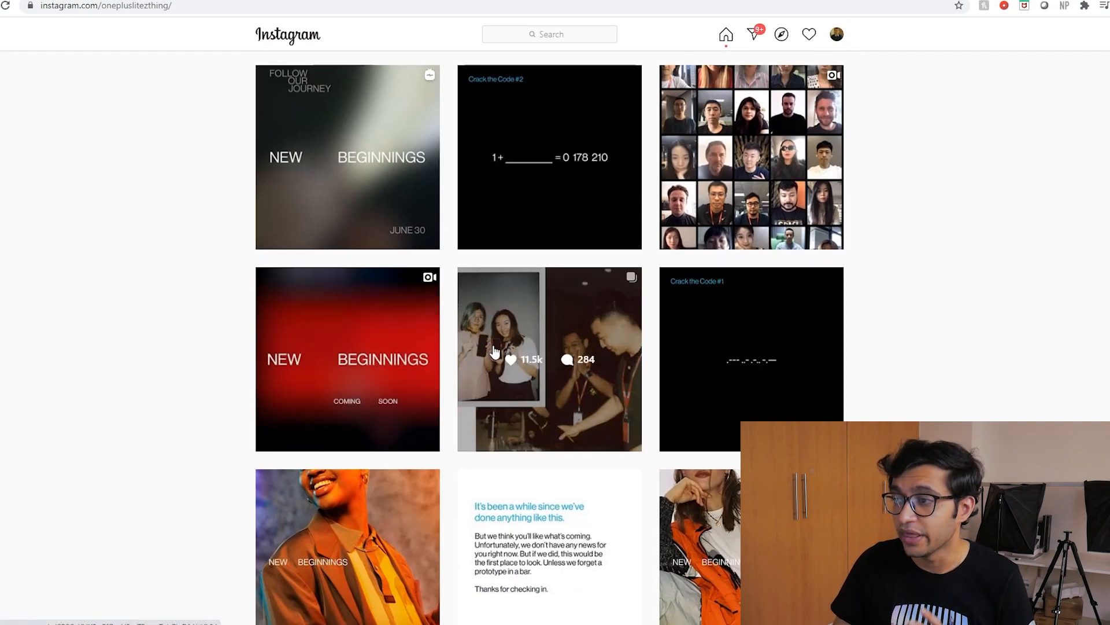
mouse_move(581, 379)
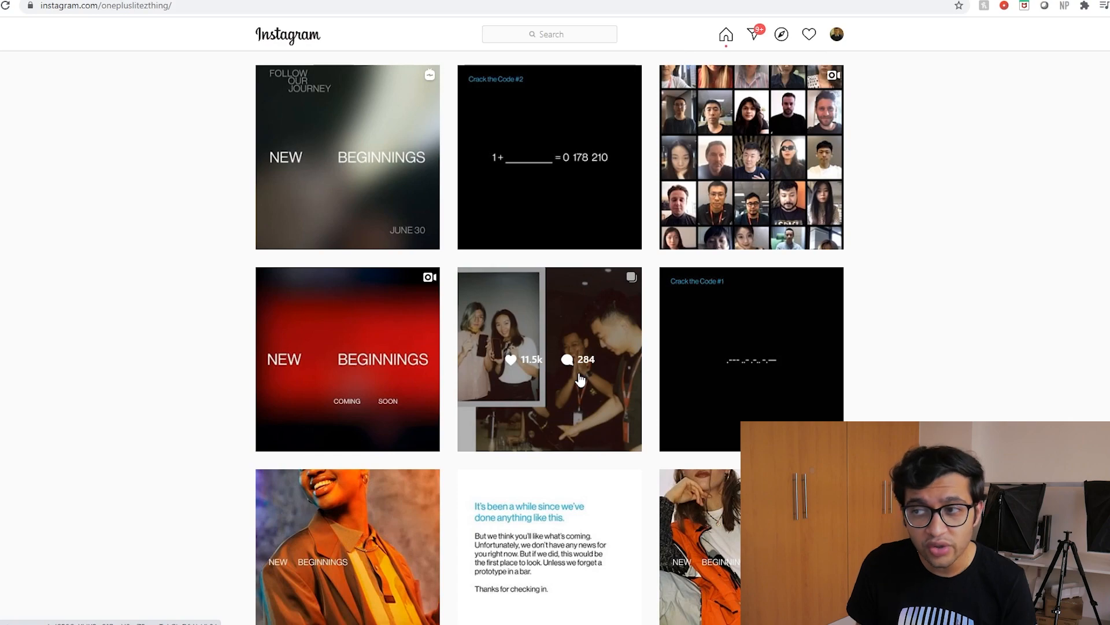
mouse_move(790, 397)
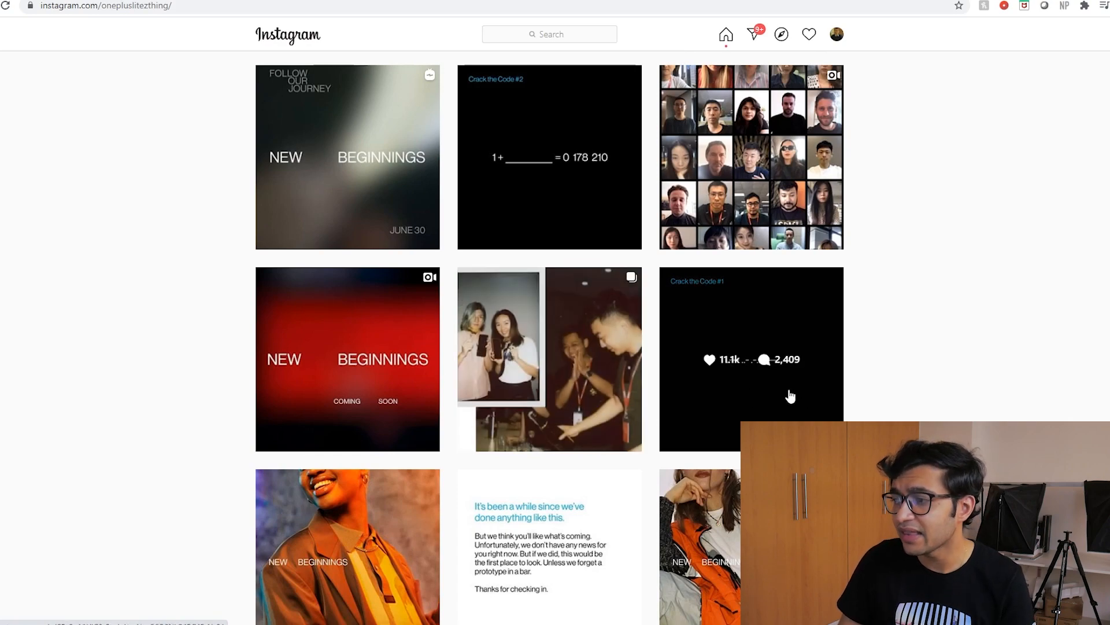
left_click(751, 357)
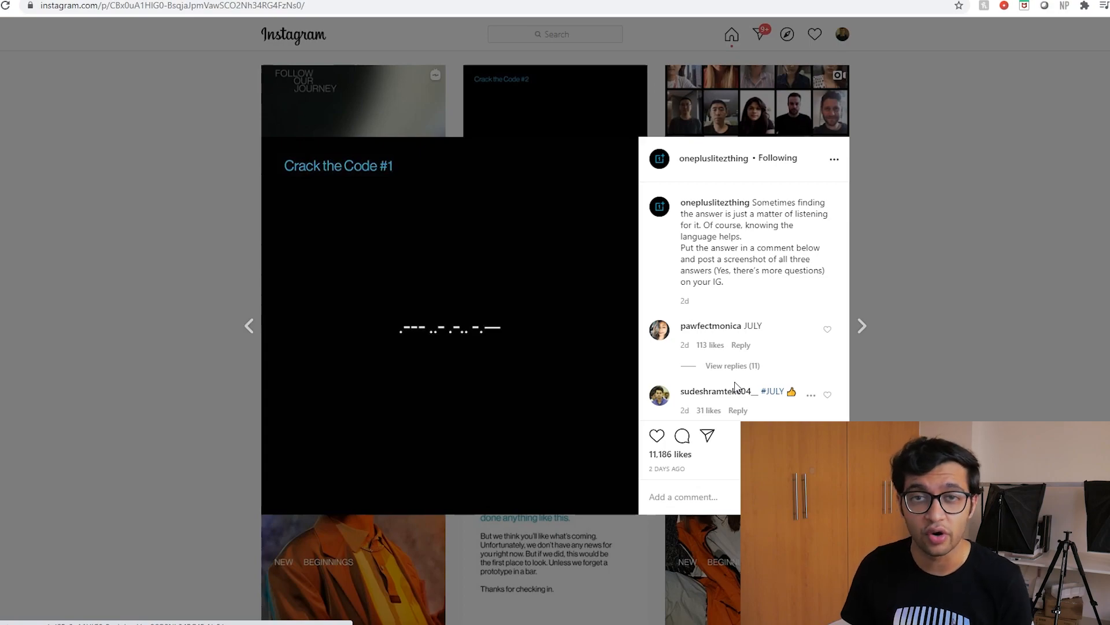
mouse_move(948, 308)
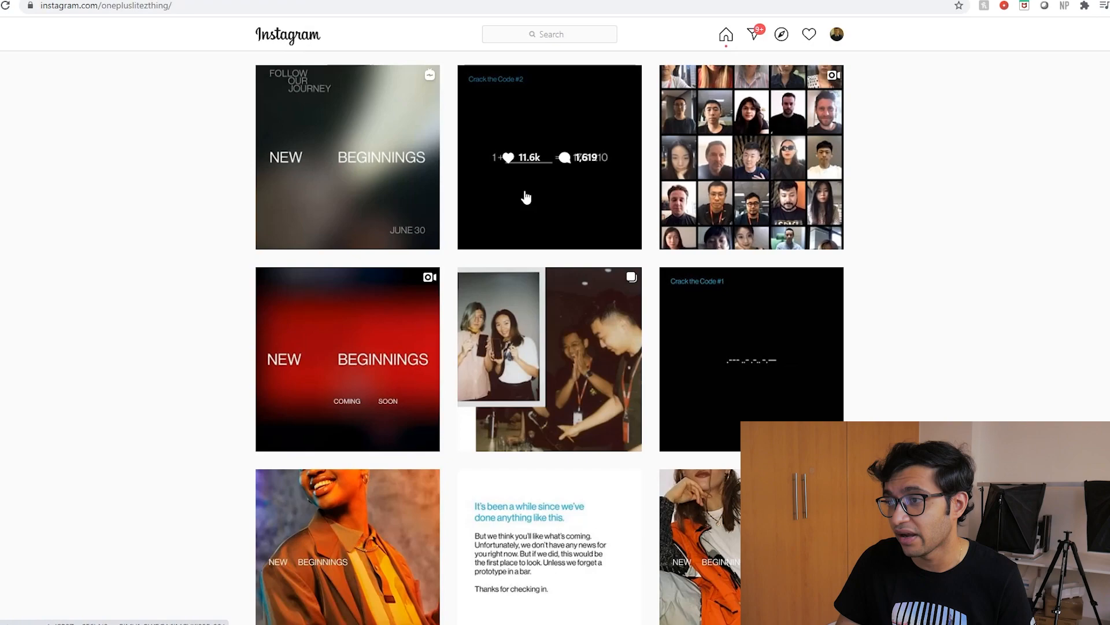
left_click(548, 156)
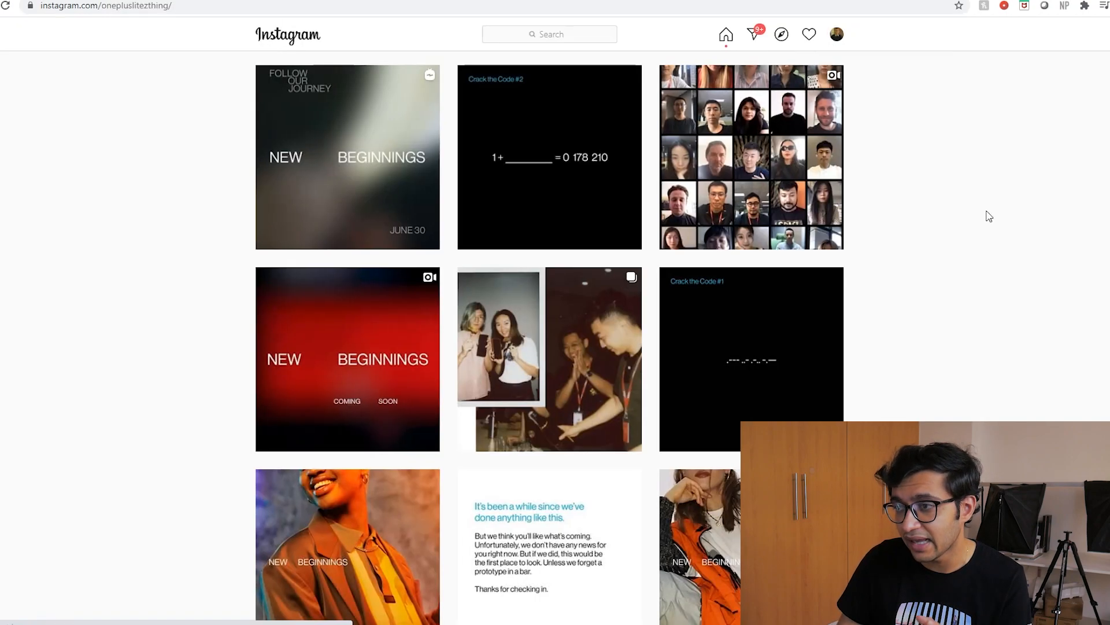
Step: View the Crack the Code #3 teaser post and return to the profile
scroll("up", 3)
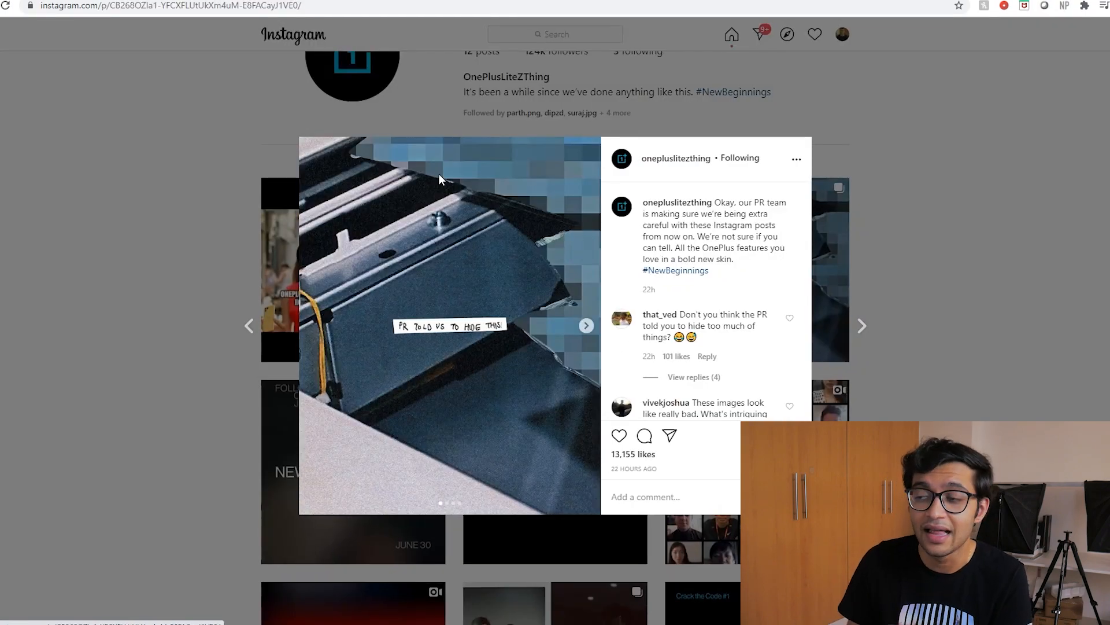
mouse_move(613, 345)
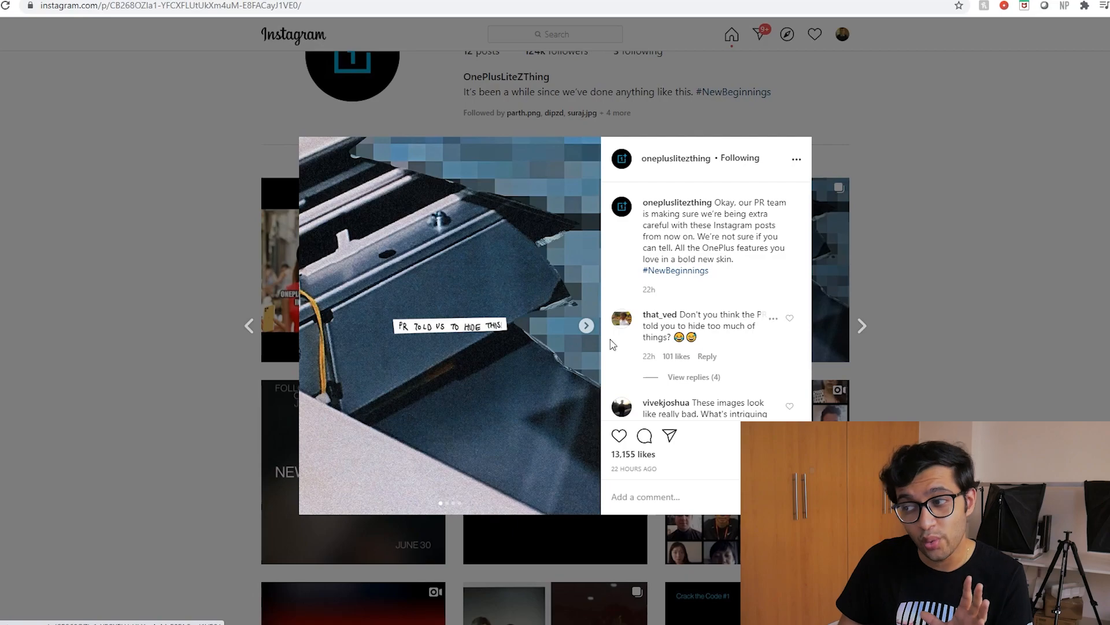
left_click(587, 325)
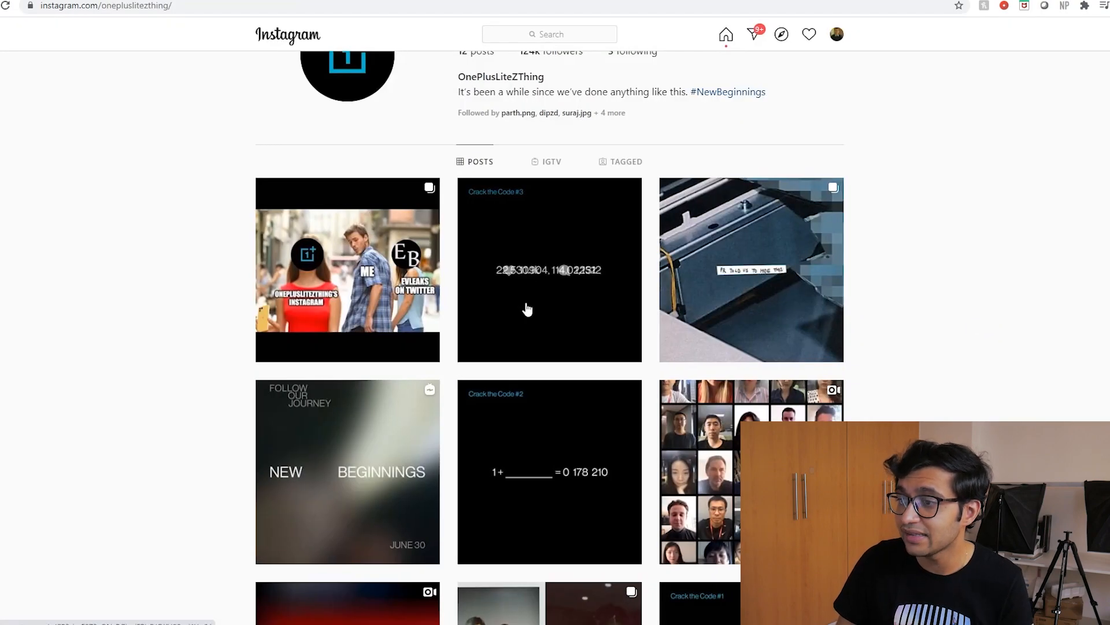
left_click(549, 270)
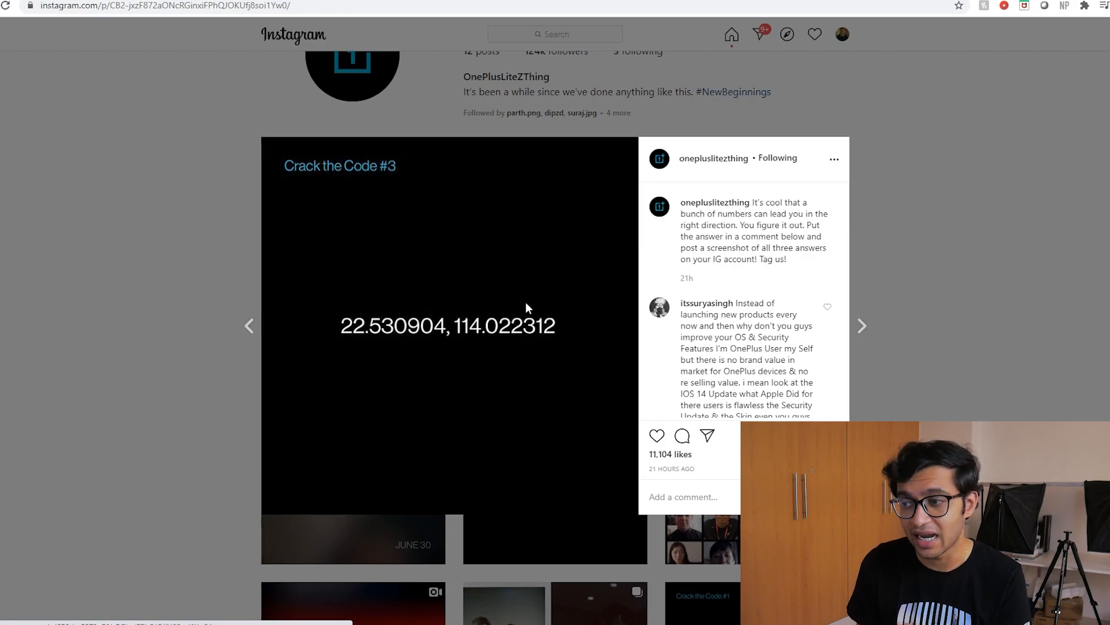
mouse_move(926, 292)
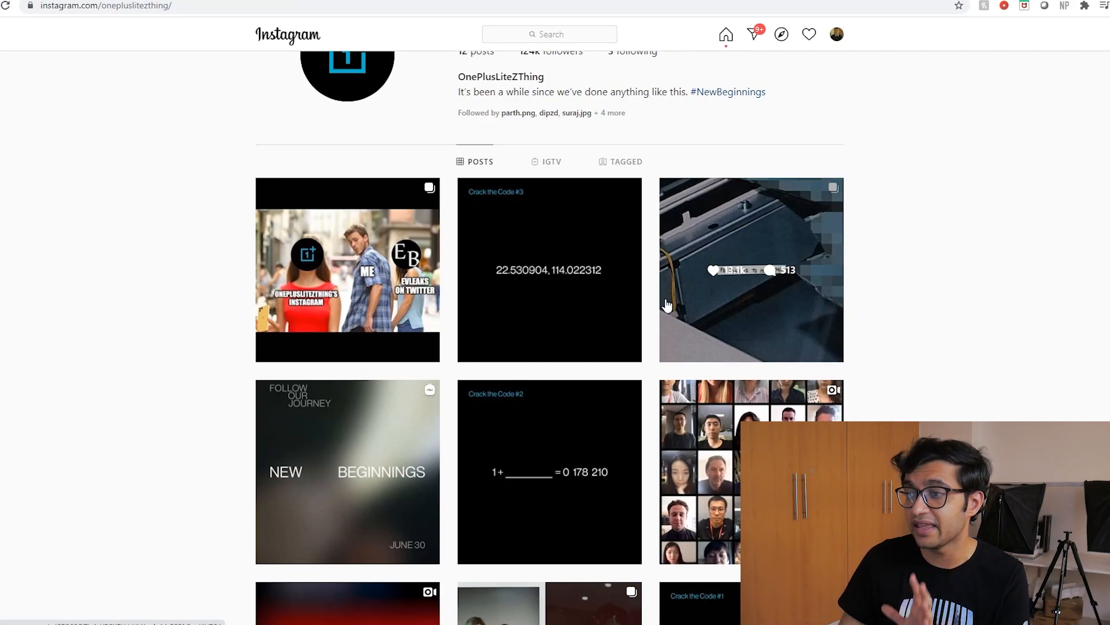
scroll("up", 3)
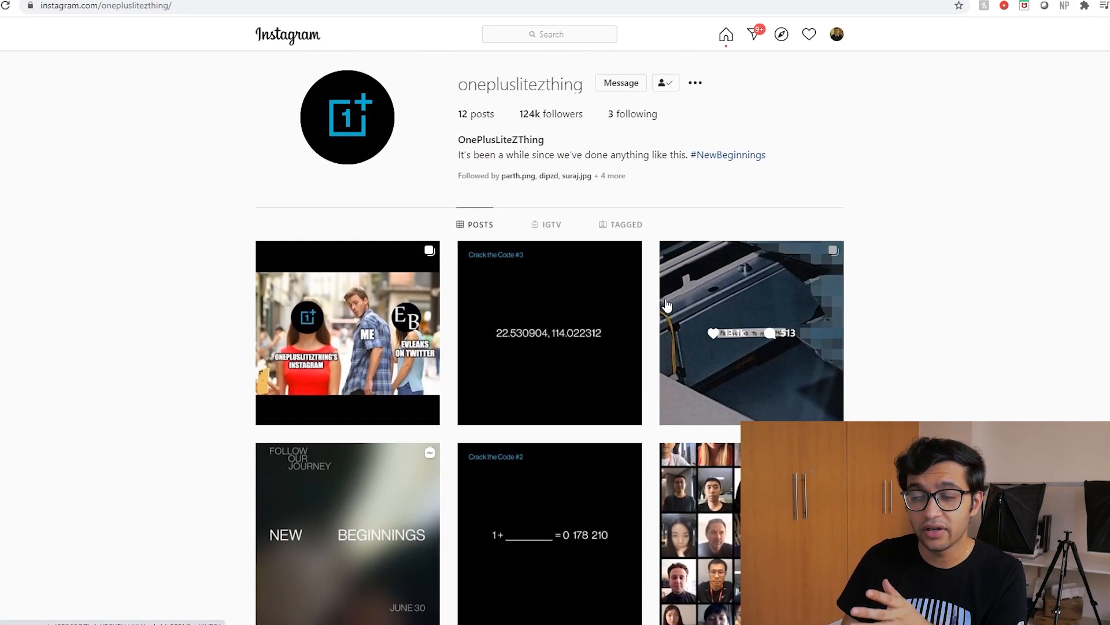
mouse_move(518, 198)
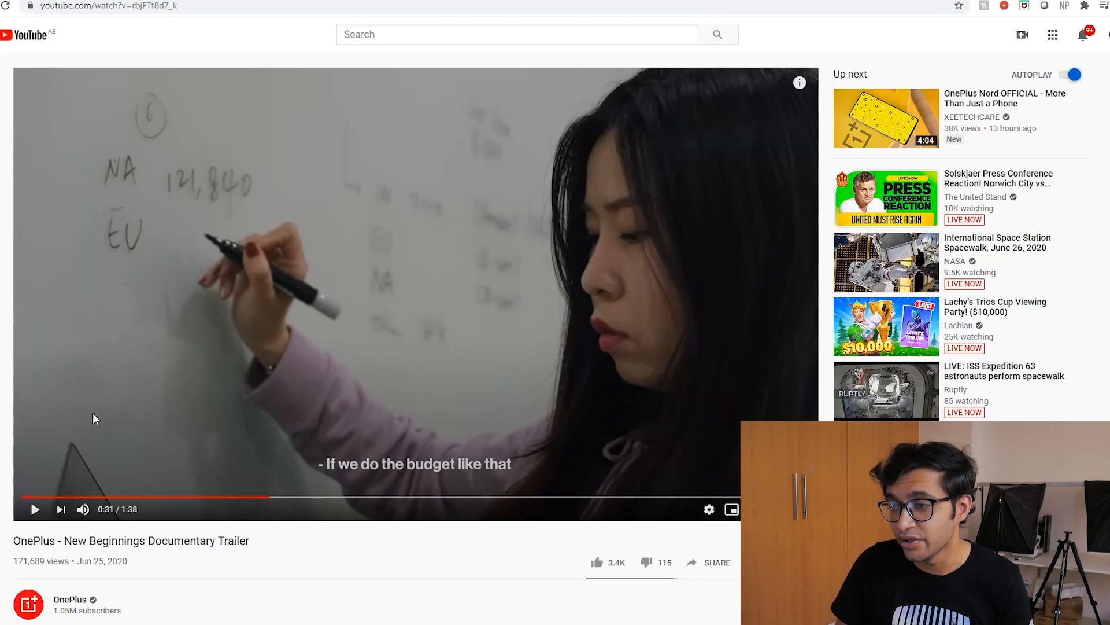
mouse_move(198, 441)
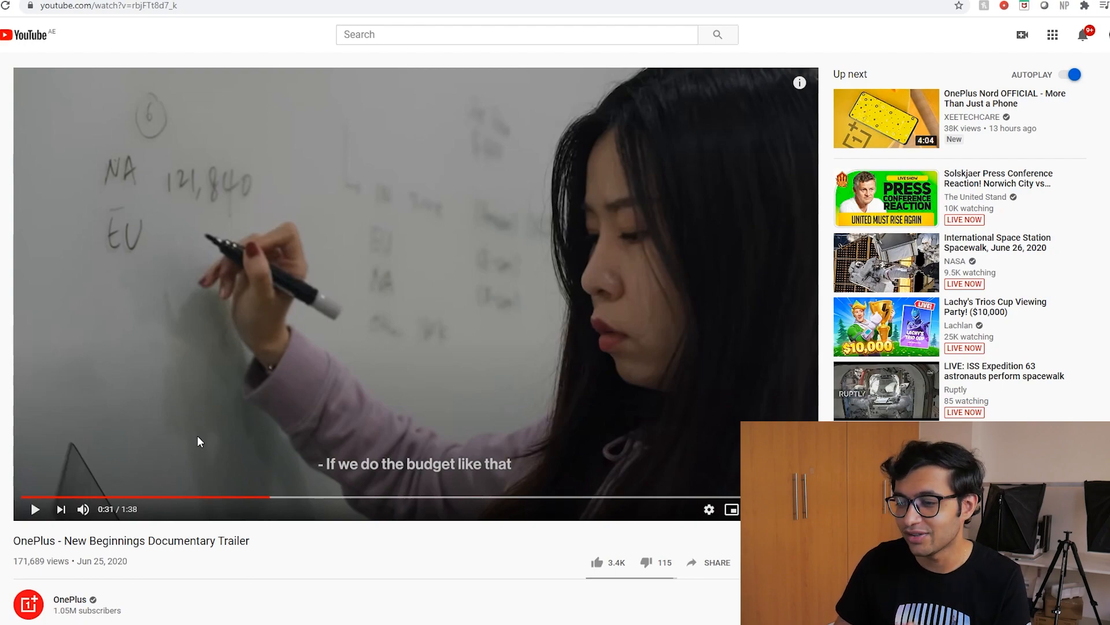
mouse_move(130, 263)
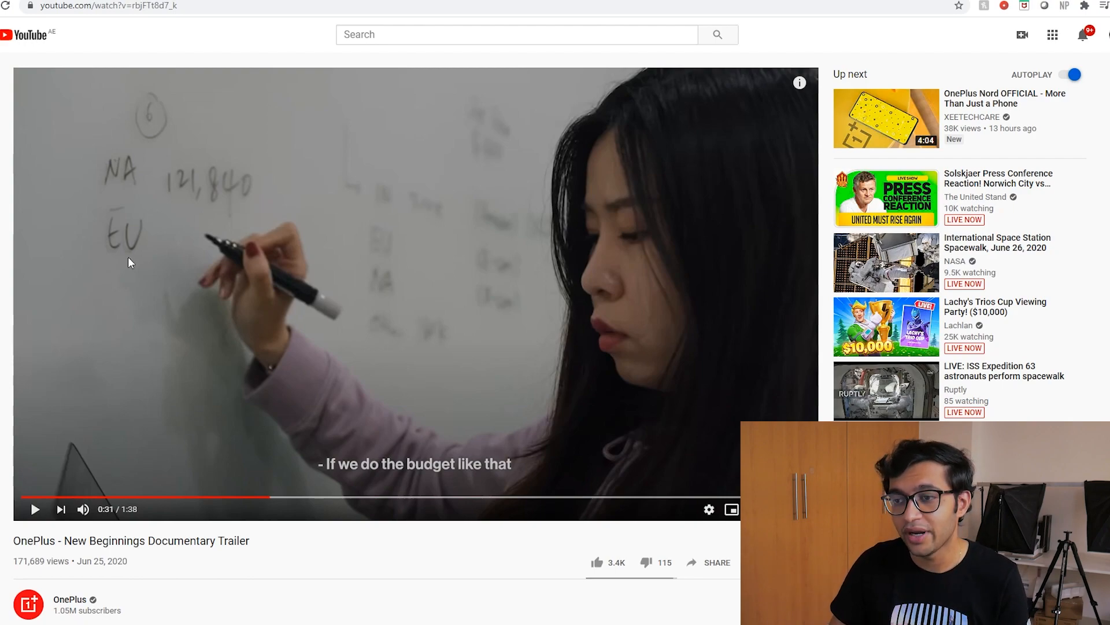
mouse_move(278, 143)
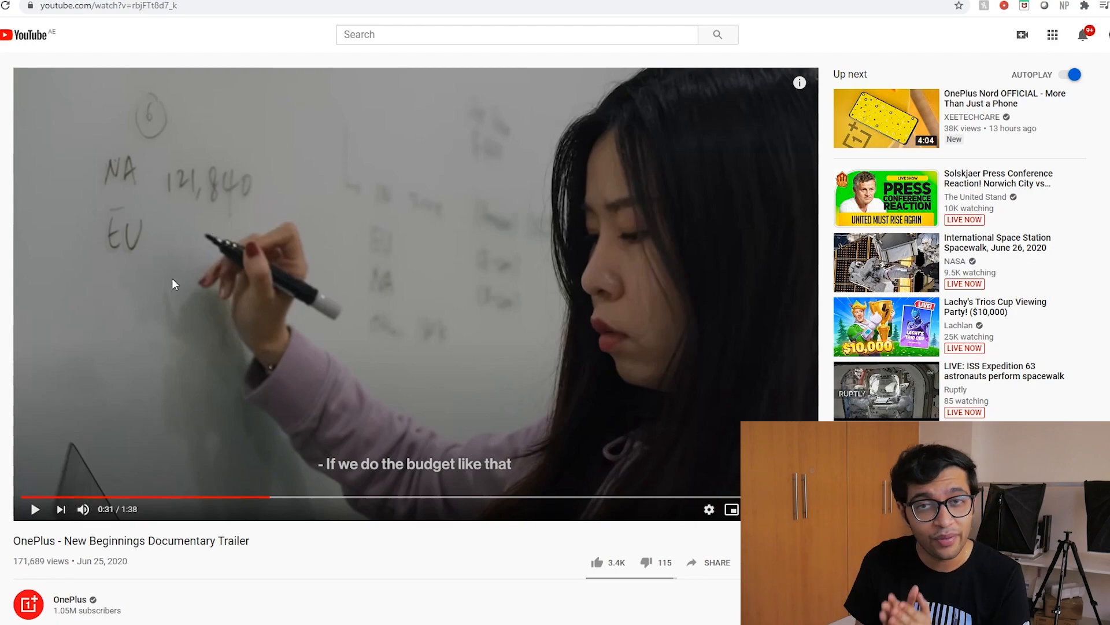
mouse_move(717, 513)
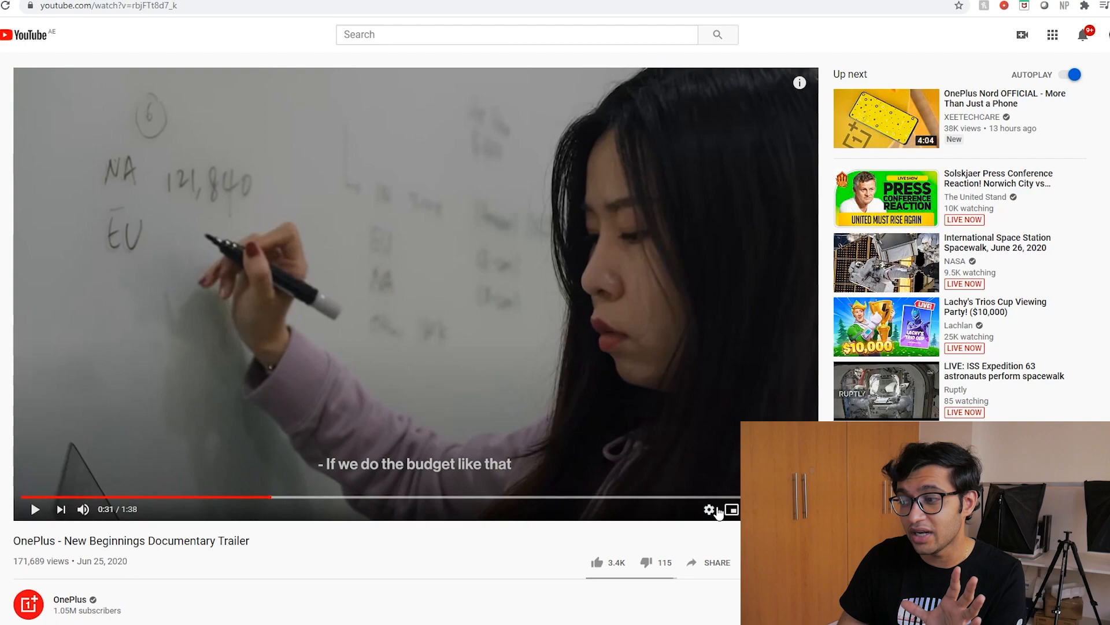
mouse_move(141, 241)
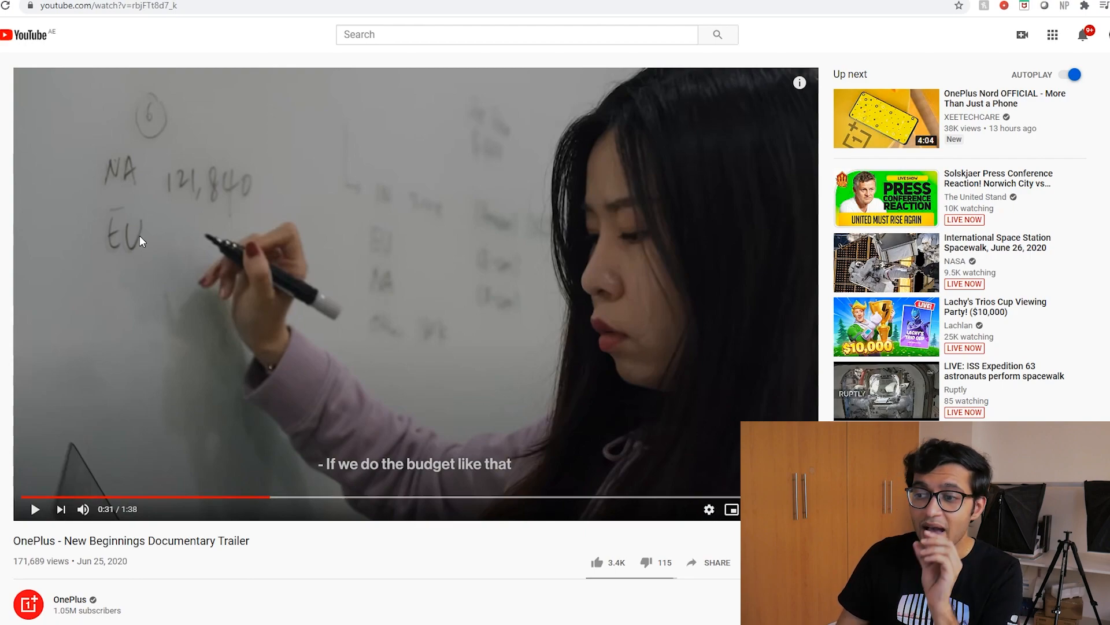
mouse_move(297, 488)
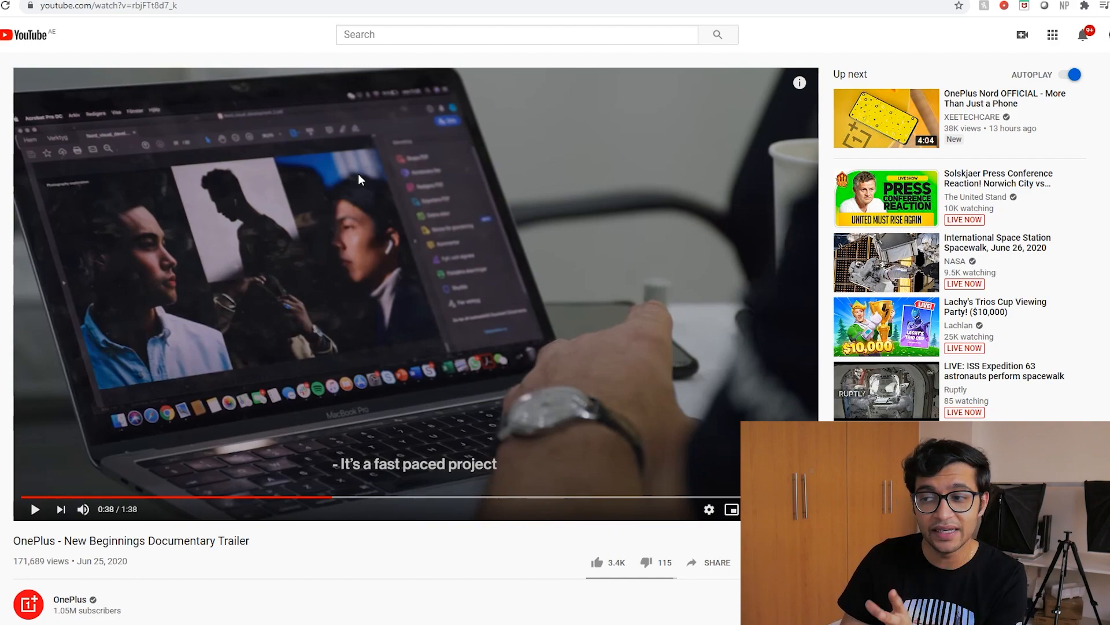
mouse_move(397, 498)
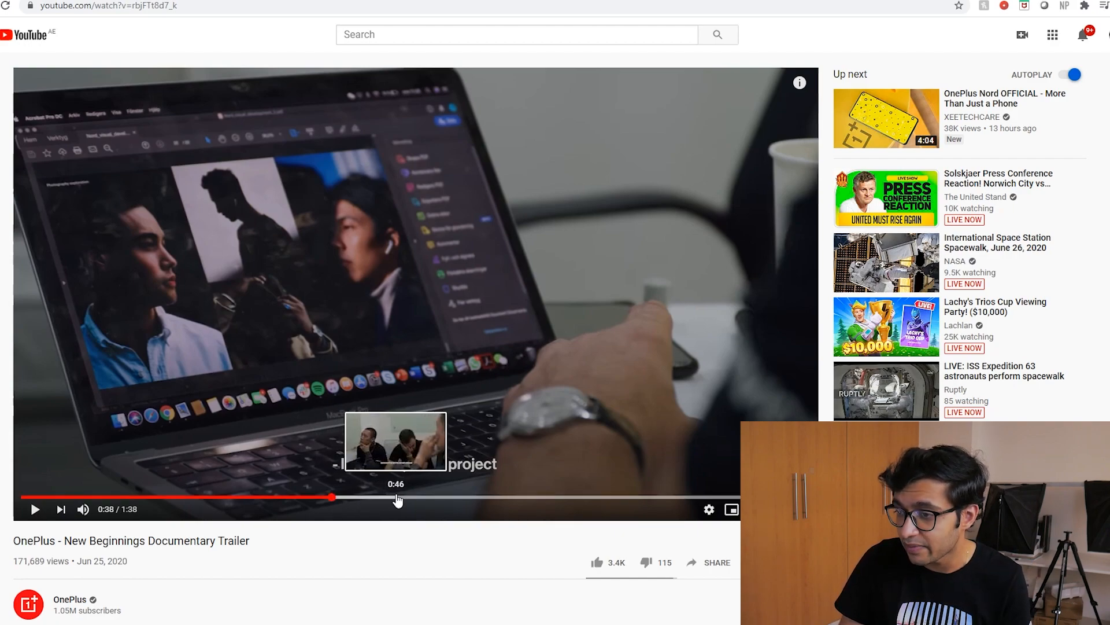
Step: Seek the OnePlus New Beginnings trailer forward to the 0:46 team meeting scene
left_click(397, 498)
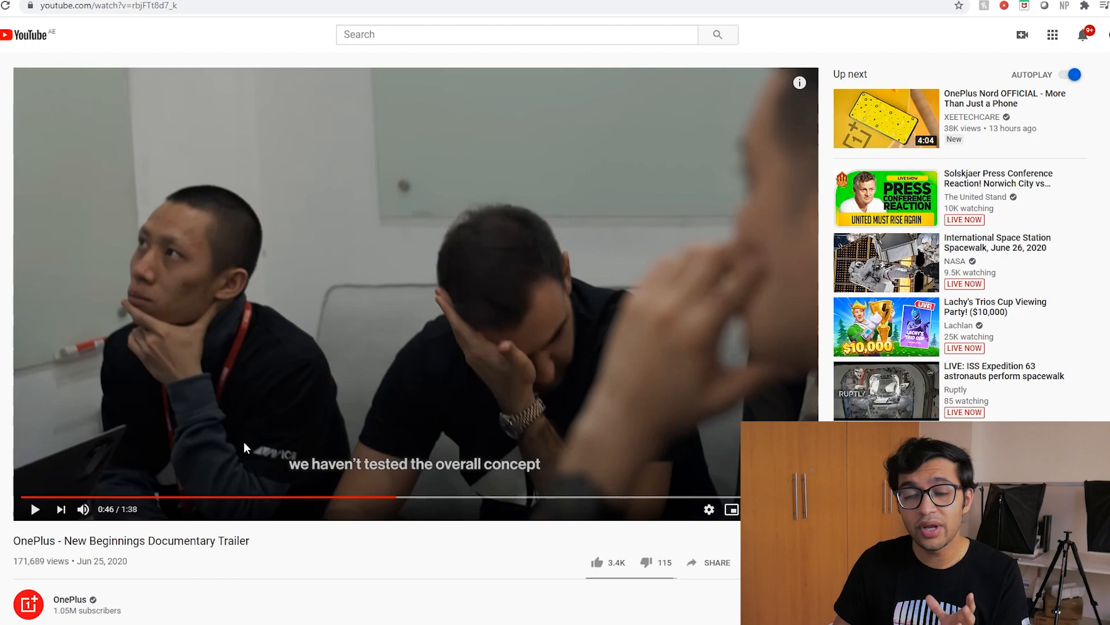
mouse_move(156, 493)
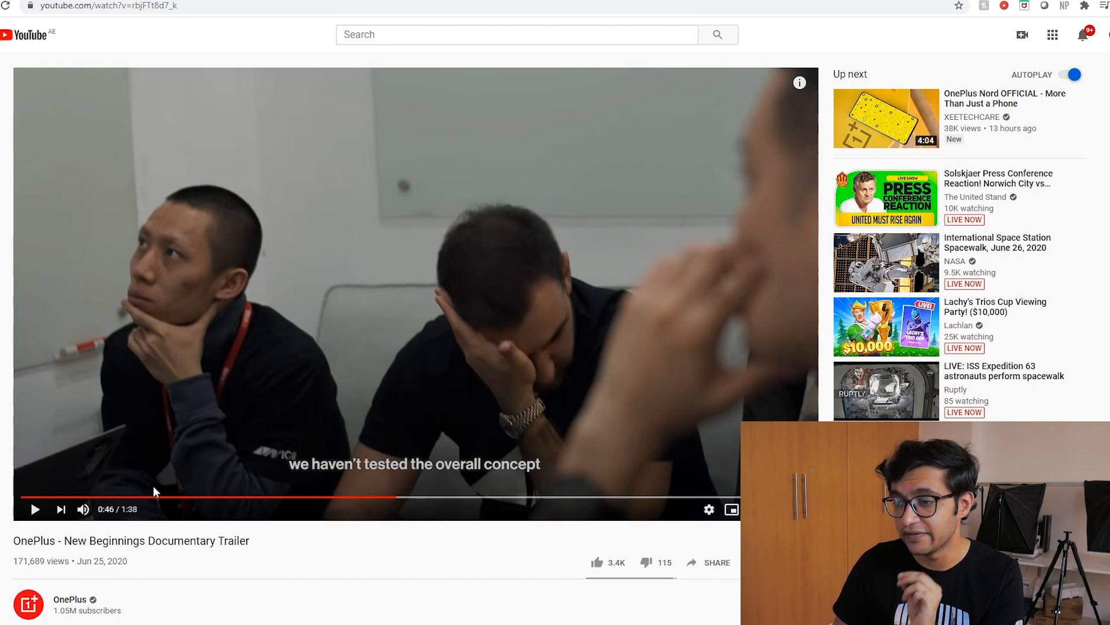
mouse_move(258, 415)
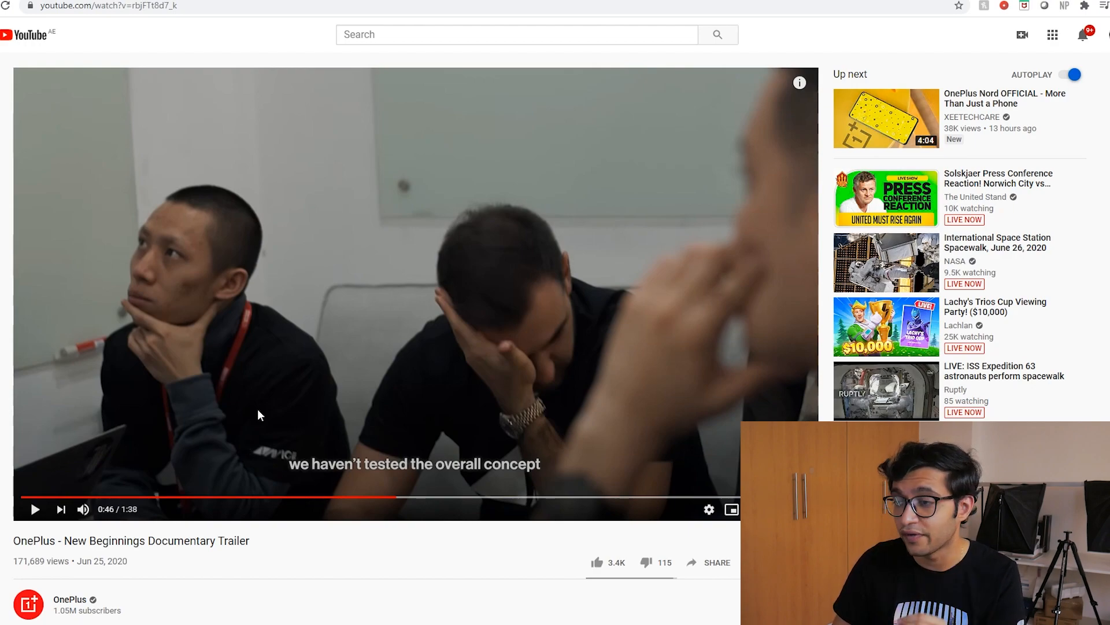
mouse_move(288, 383)
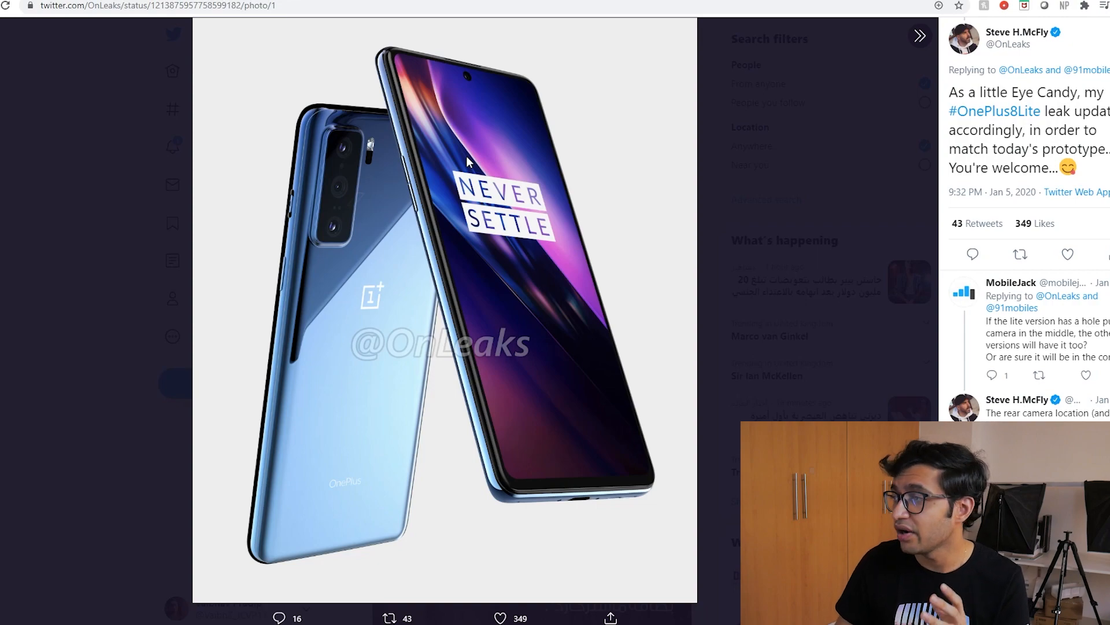
mouse_move(998, 176)
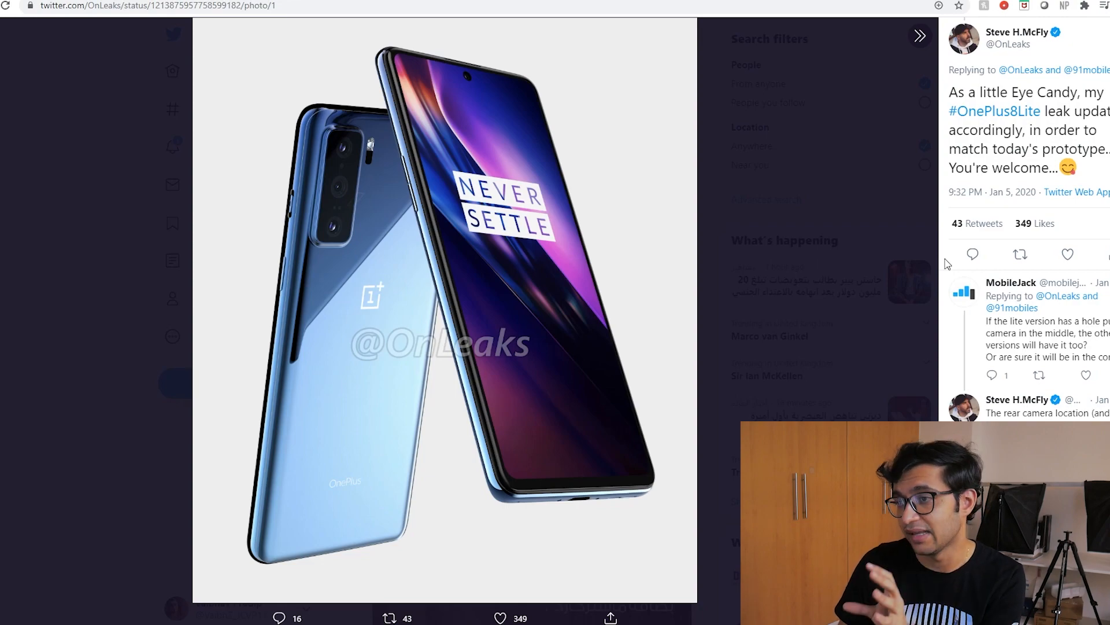
mouse_move(870, 316)
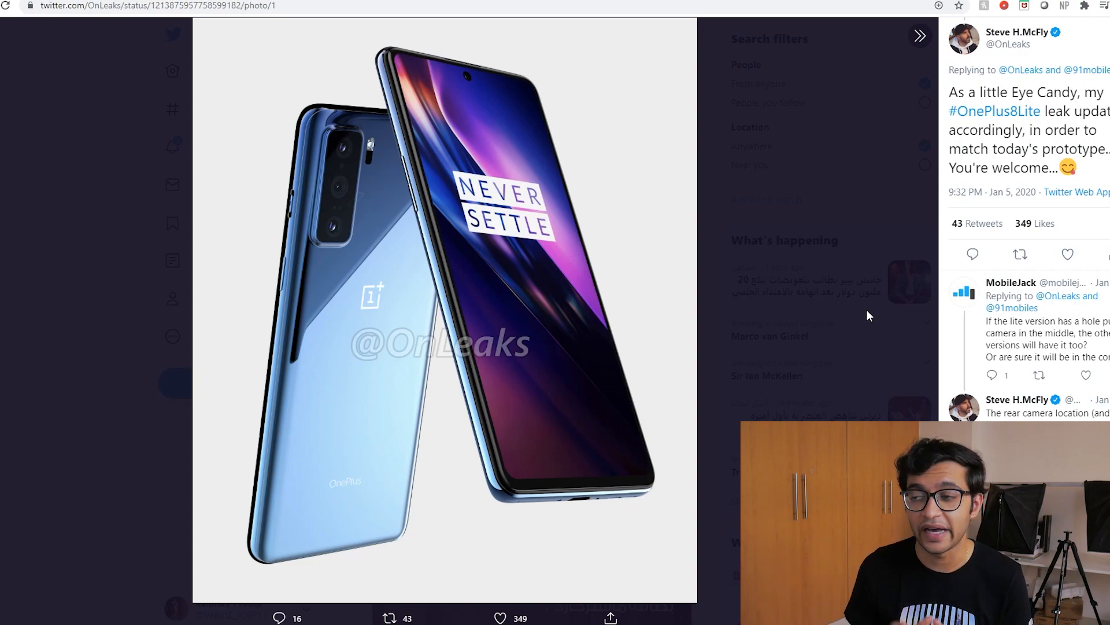
mouse_move(613, 333)
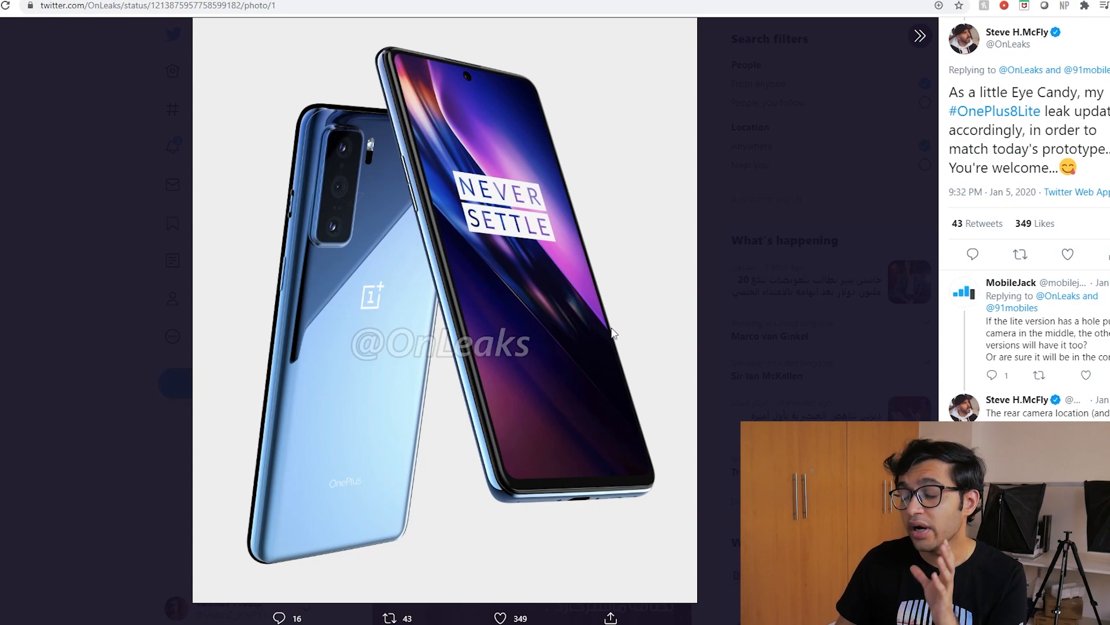
mouse_move(327, 194)
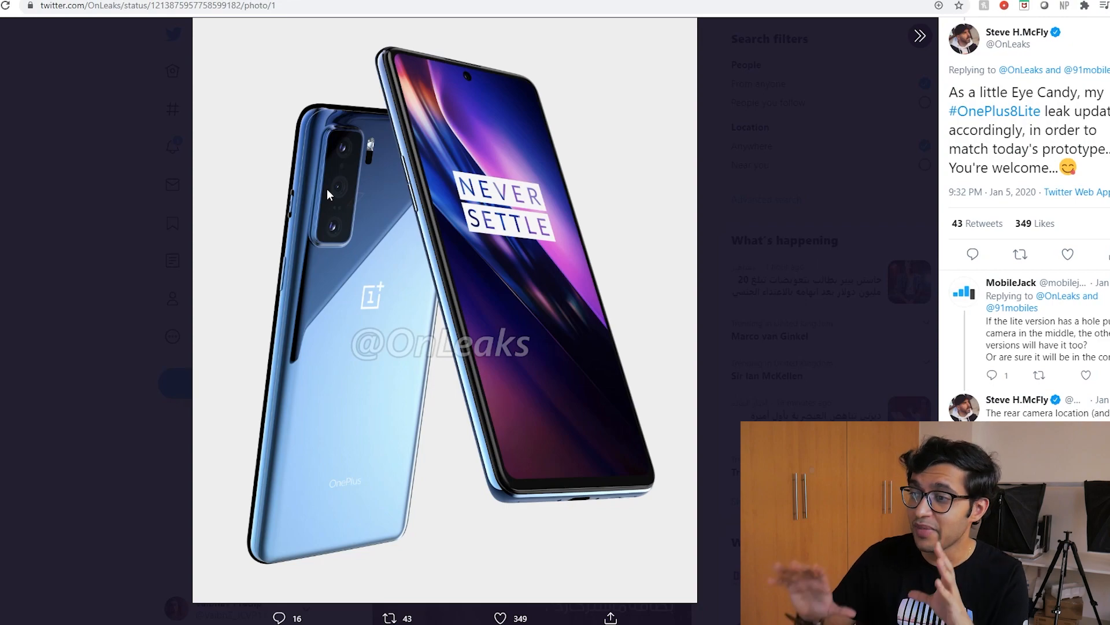
mouse_move(427, 56)
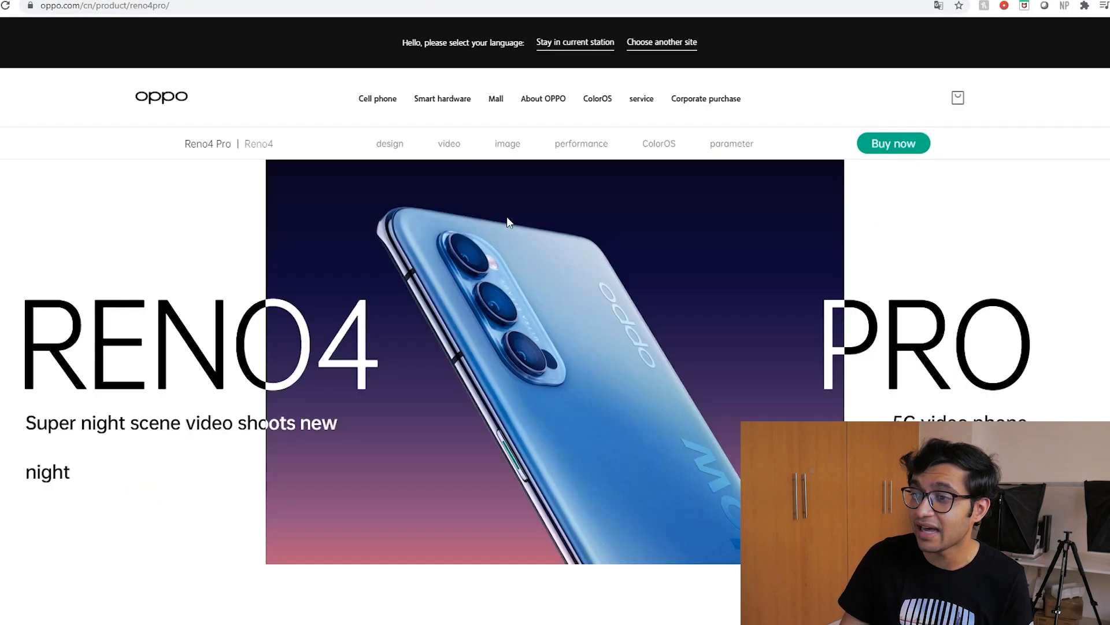
mouse_move(460, 277)
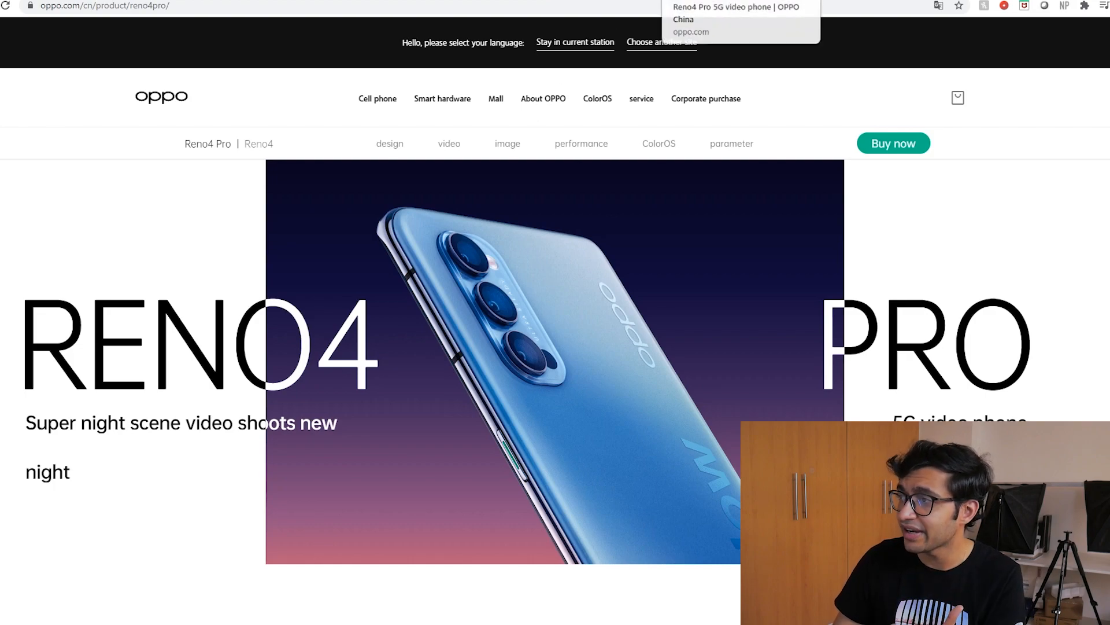
left_click(731, 143)
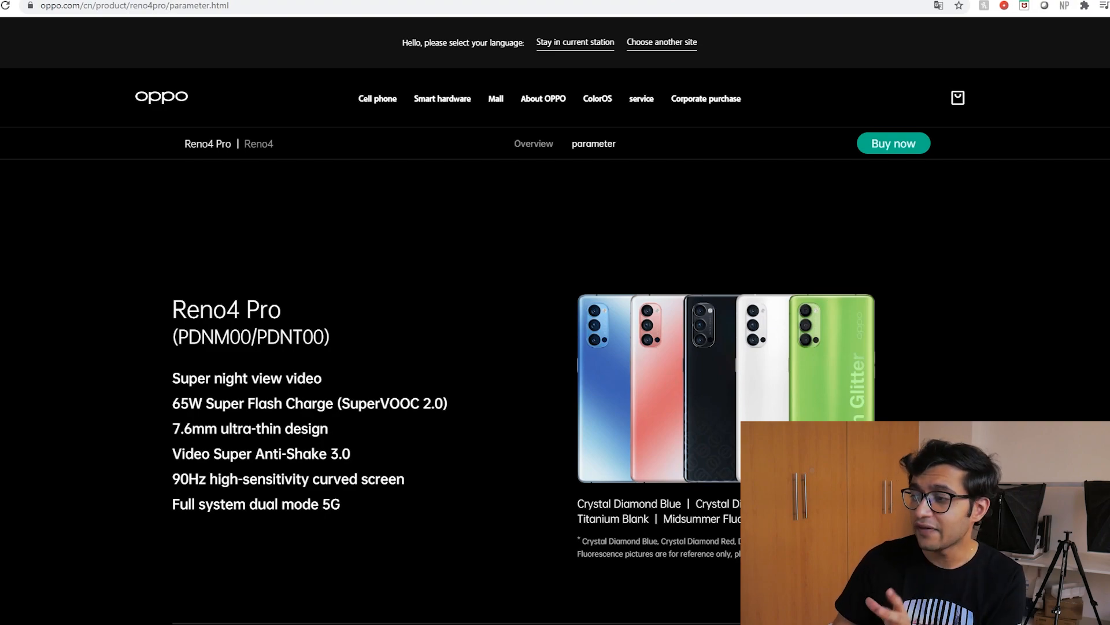
mouse_move(633, 407)
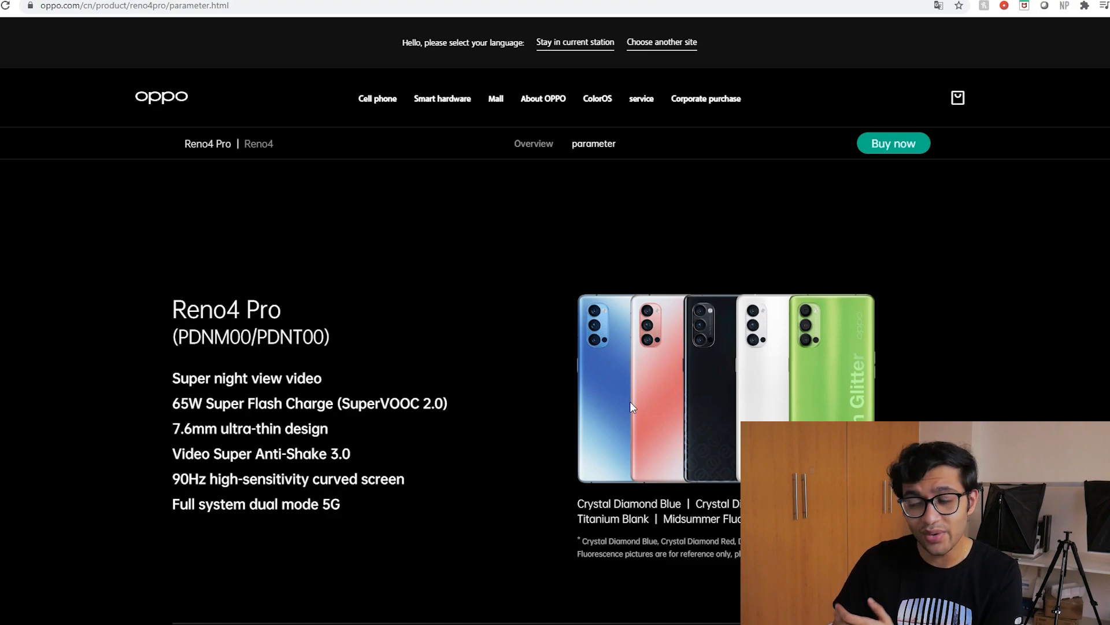
Step: Scroll the Reno4 Pro parameters through dimensions, weight, display and rear camera
scroll("down", 3)
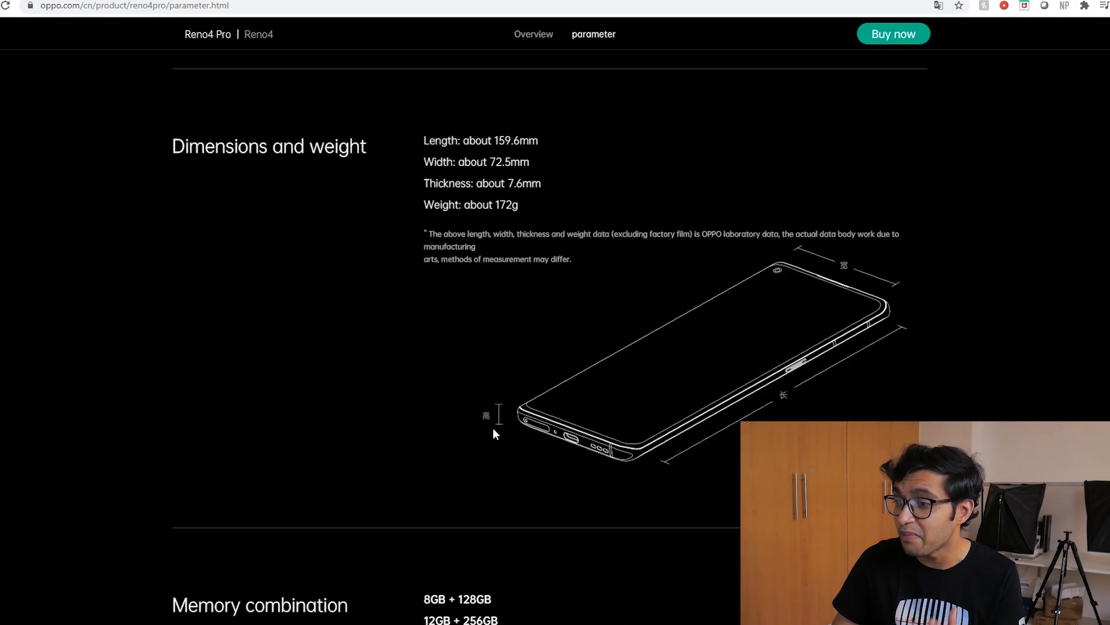
scroll("up", 3)
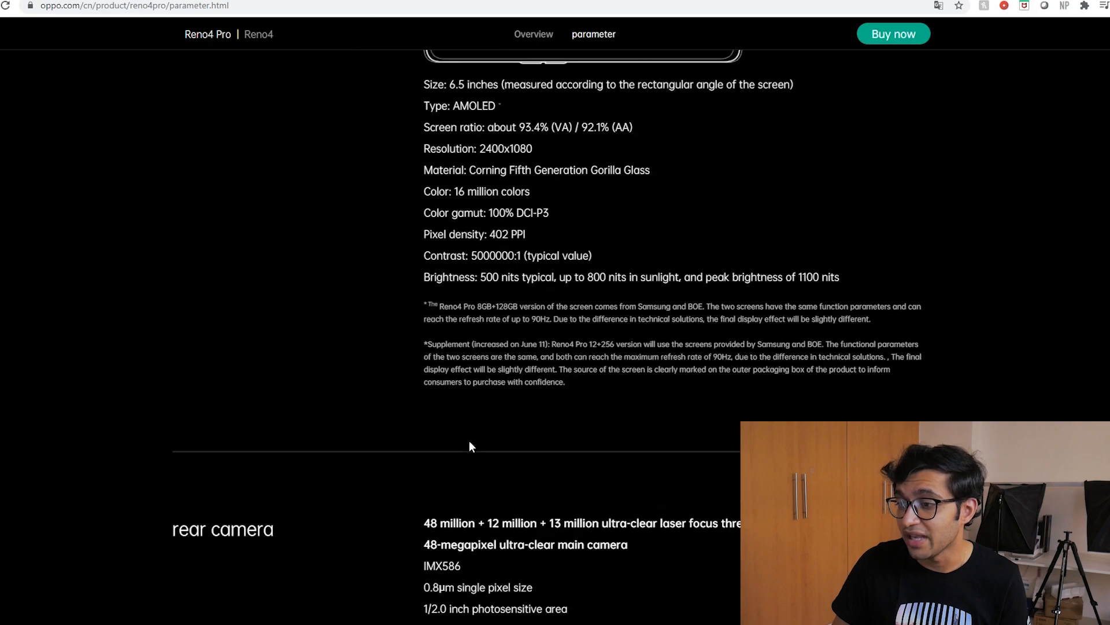
scroll("down", 3)
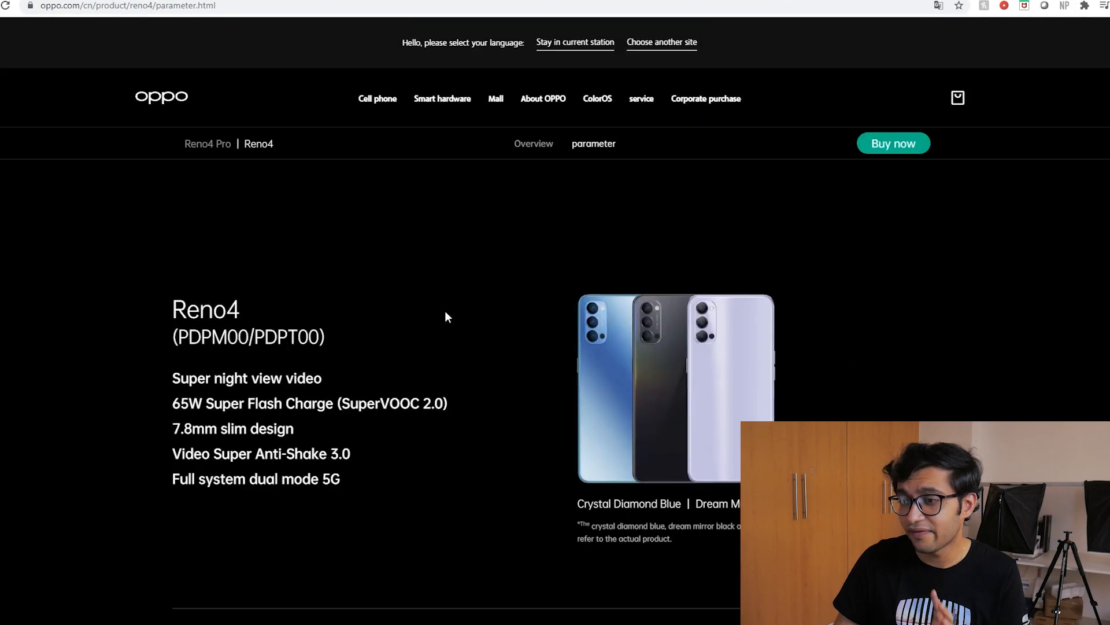
Step: Scroll the Reno4 specifications to its colours, dimensions (159.3×74.0×7.8mm) and 183g weight
scroll("down", 3)
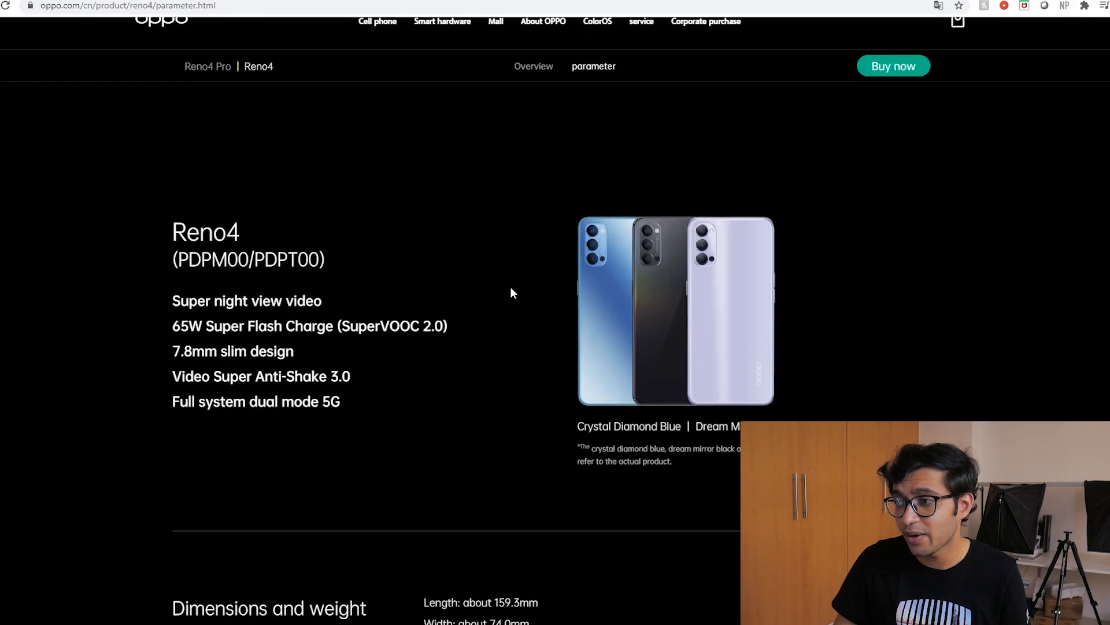
scroll("up", 3)
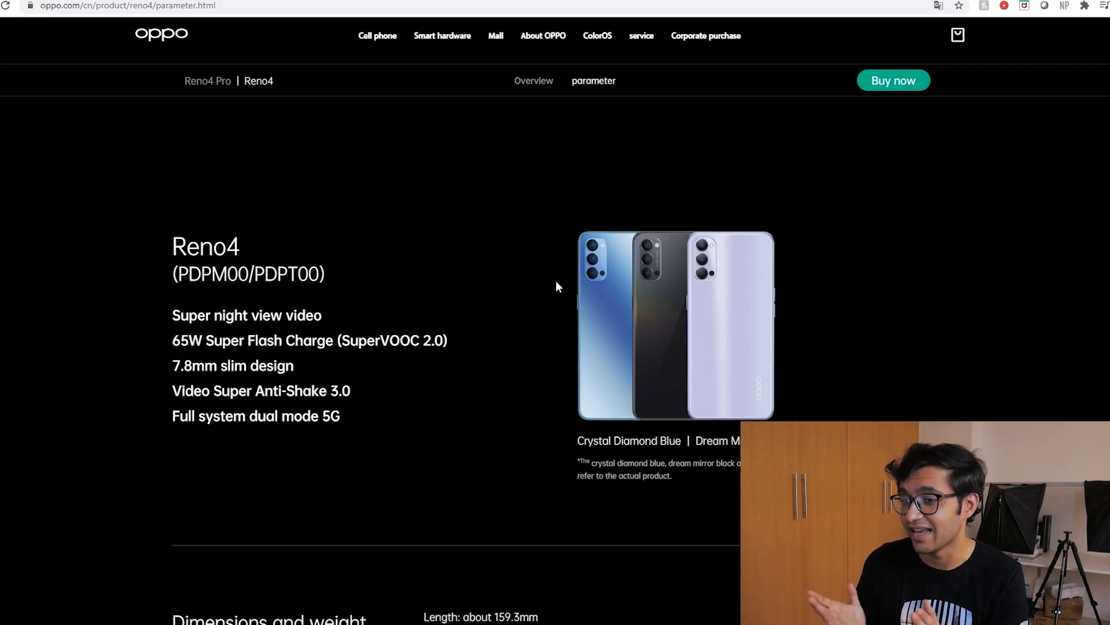
scroll("down", 3)
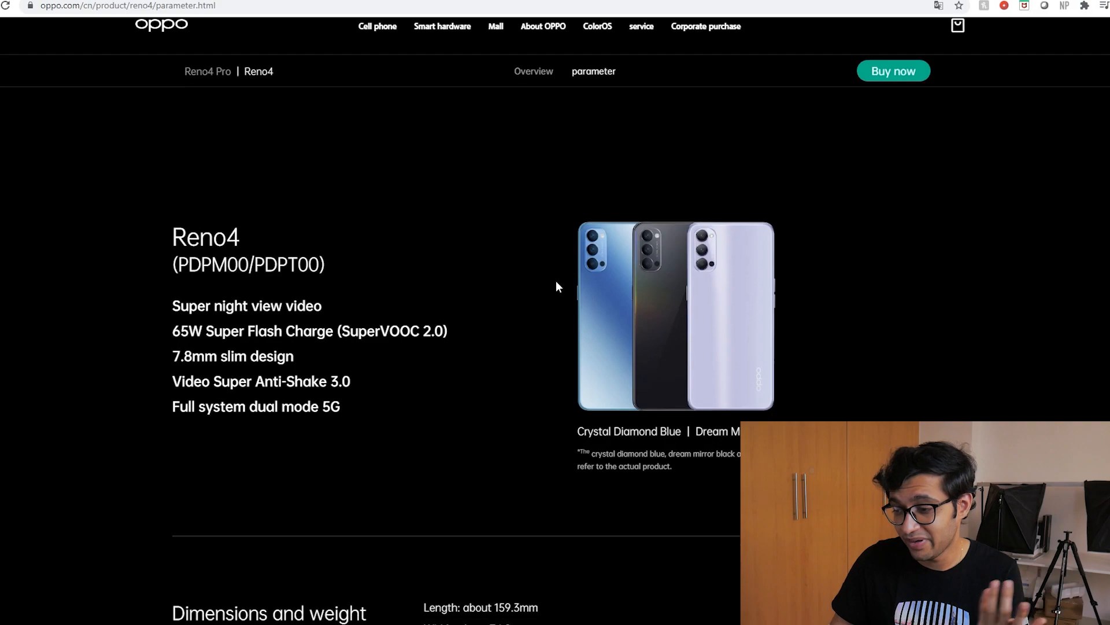
scroll("down", 3)
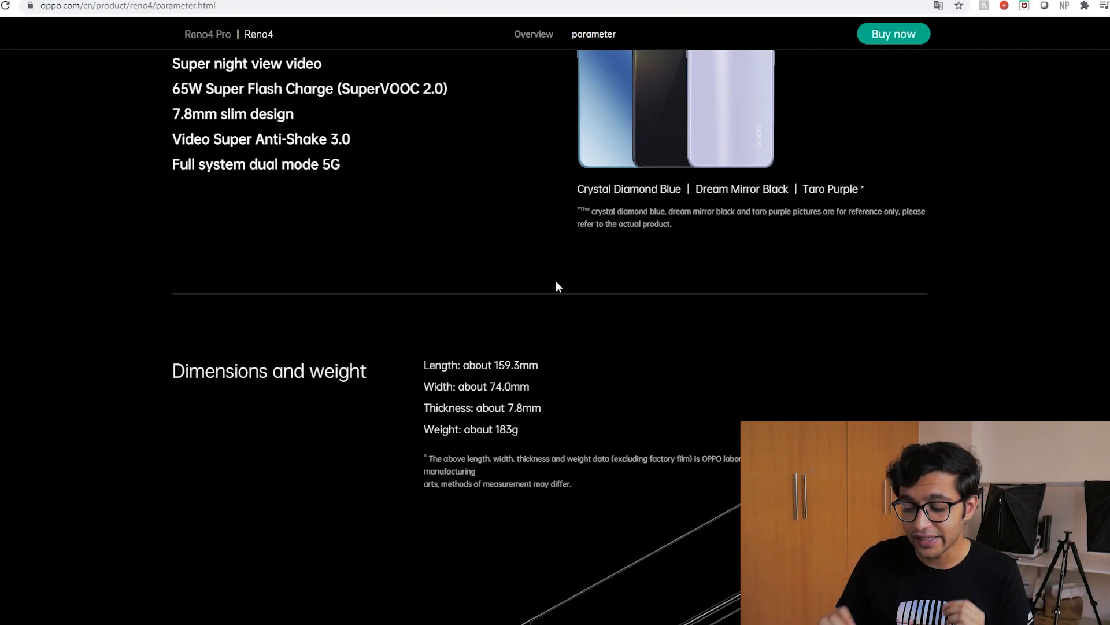
scroll("up", 3)
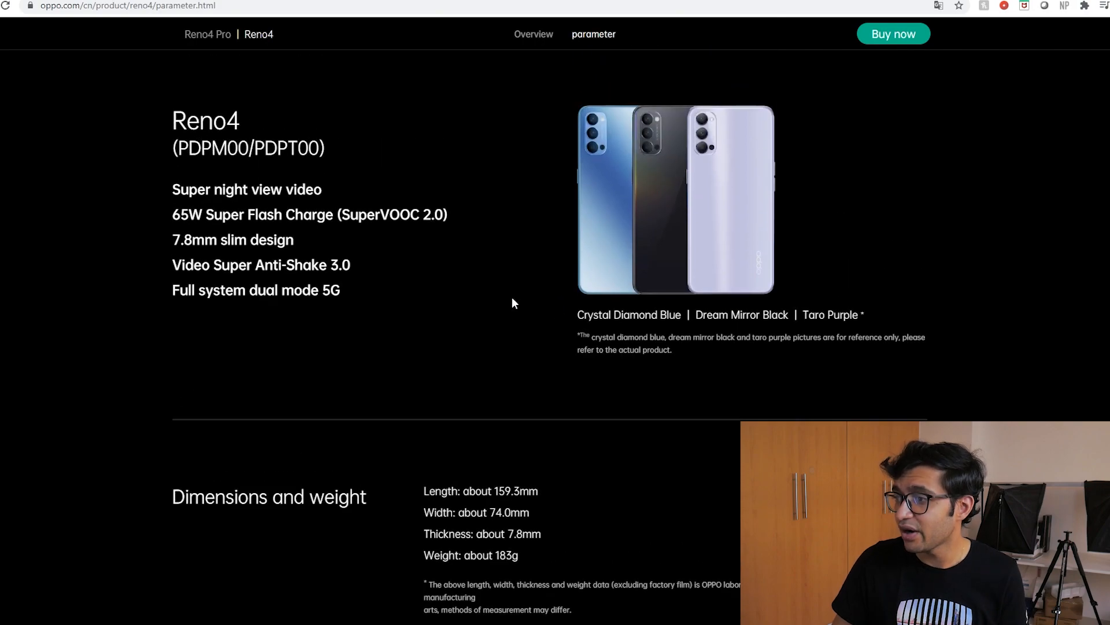
mouse_move(486, 312)
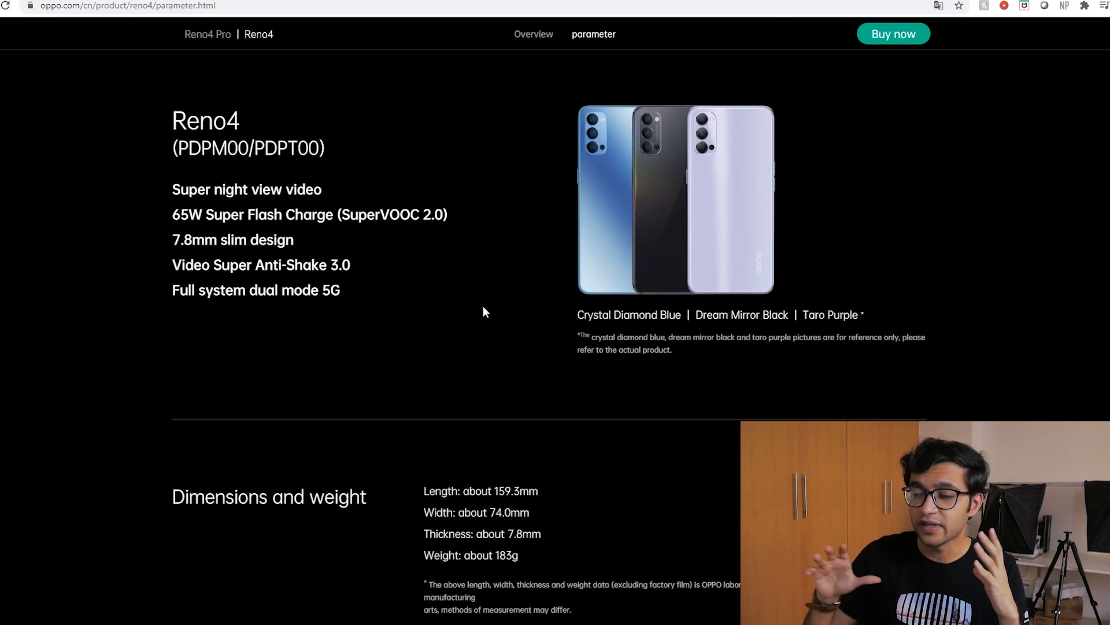